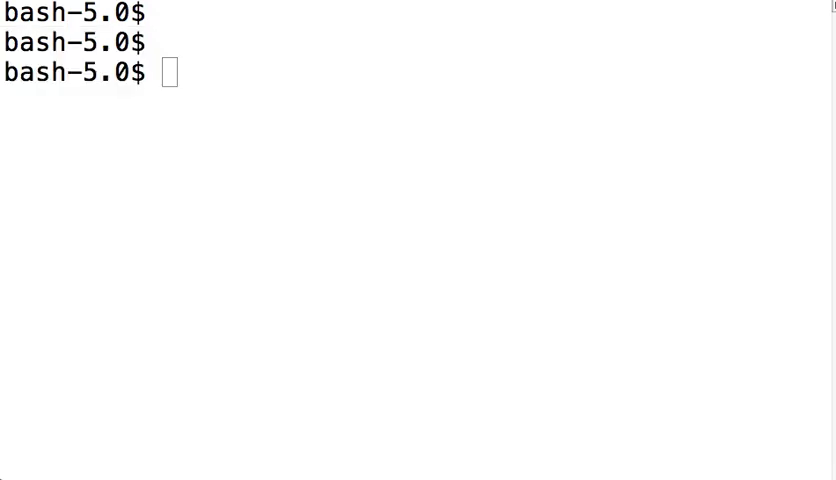
{"action": "mouse_move", "coordinate": [164, 168]}
{"action": "type", "text": "terminal"}
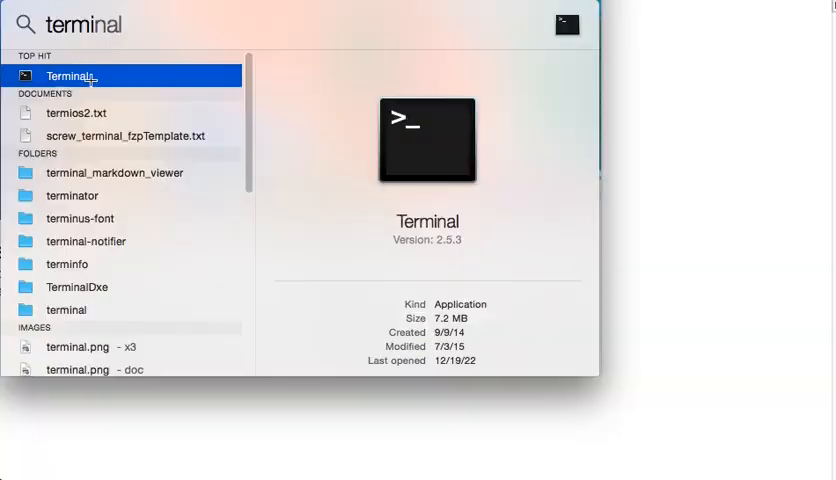
{"action": "mouse_move", "coordinate": [348, 194]}
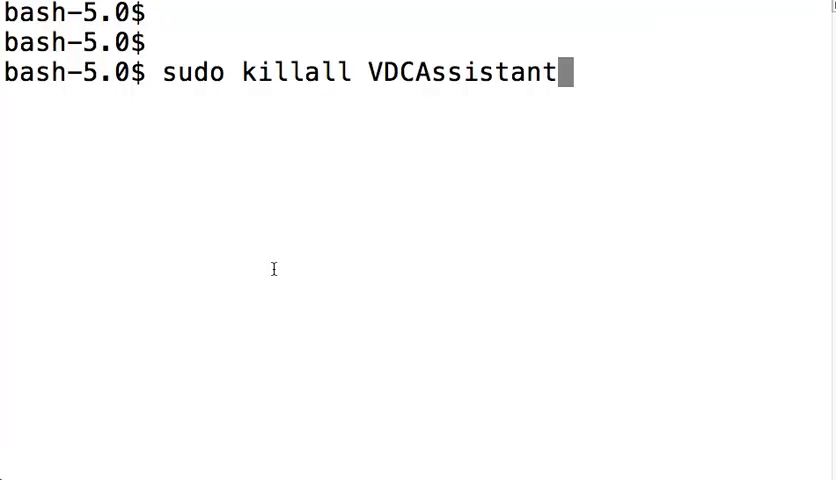
{"action": "mouse_move", "coordinate": [538, 280]}
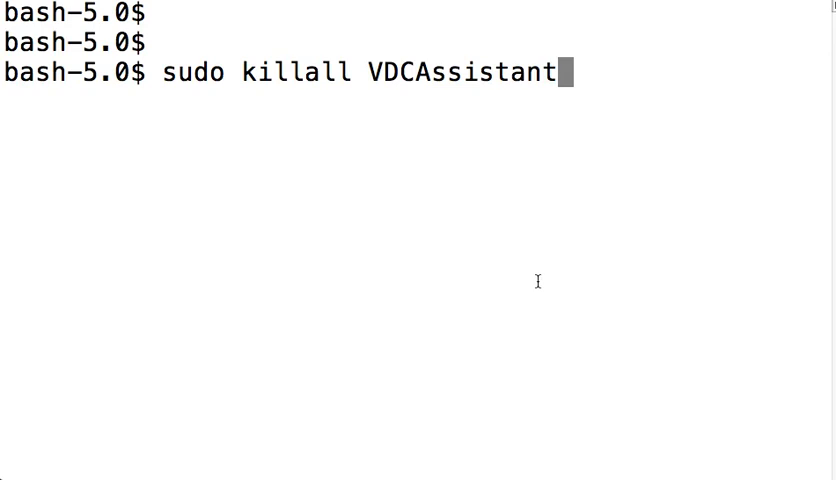
{"action": "mouse_move", "coordinate": [380, 84]}
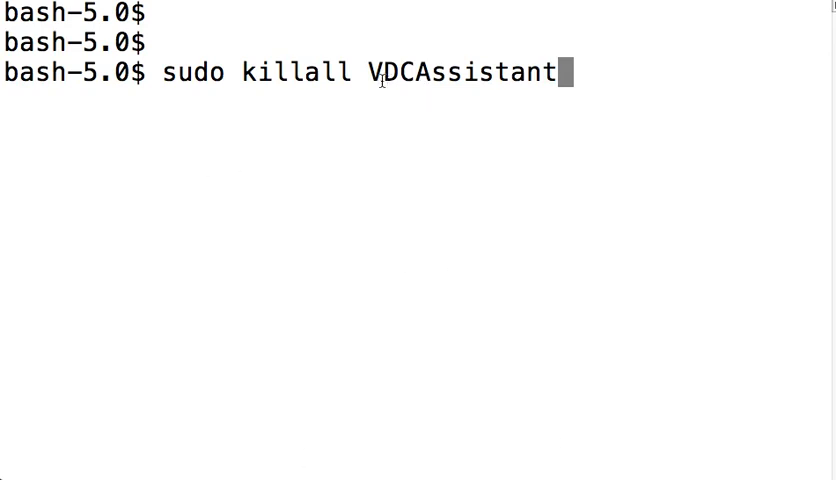
{"action": "mouse_move", "coordinate": [718, 92]}
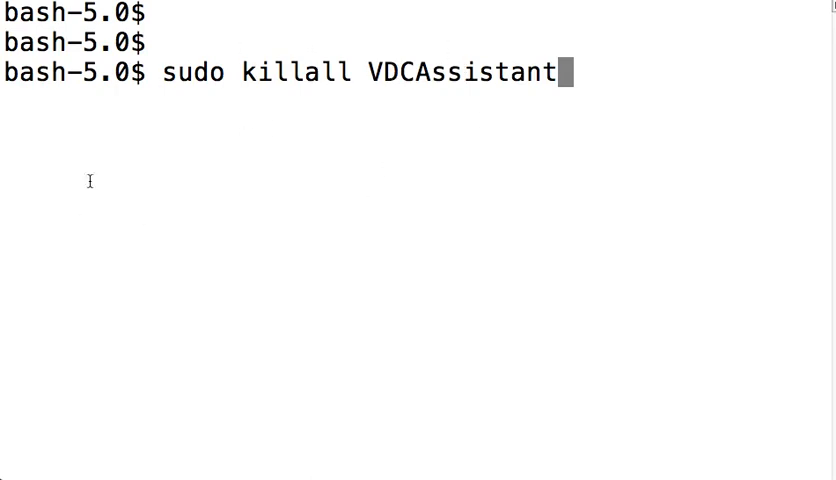
{"action": "mouse_move", "coordinate": [168, 96]}
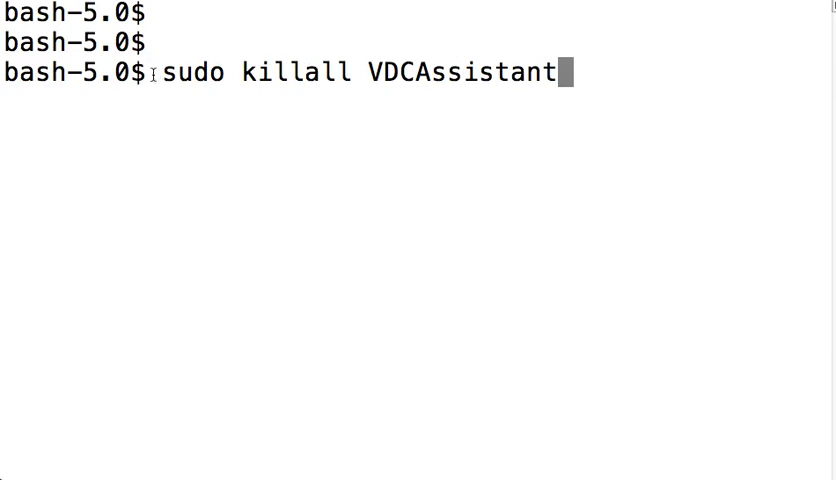
Have 'sudo killall VDCAssistant' entered at the bash prompt, not yet run.
{"action": "double_click", "coordinate": [196, 72]}
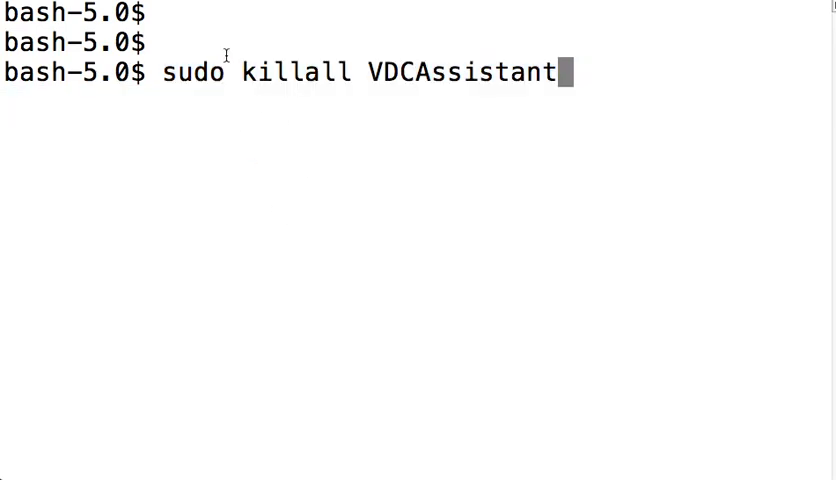
{"action": "double_click", "coordinate": [290, 72]}
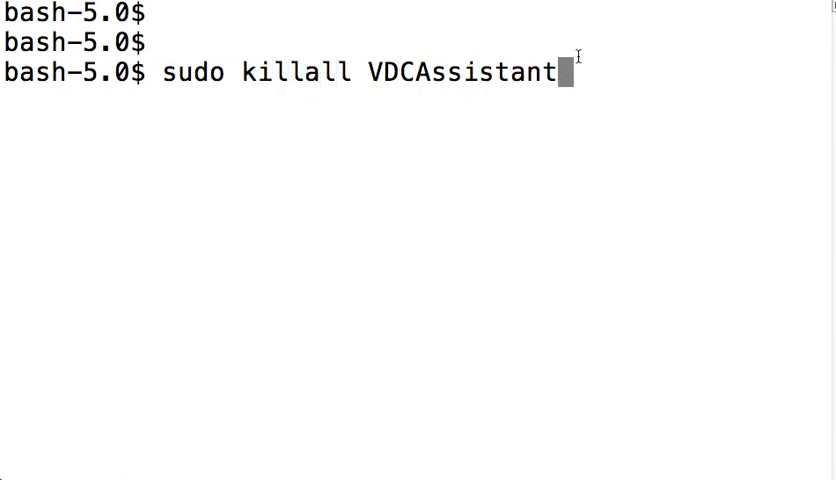
Run the command and submit the administrator password, returning to a fresh bash prompt.
{"action": "key", "text": "Return"}
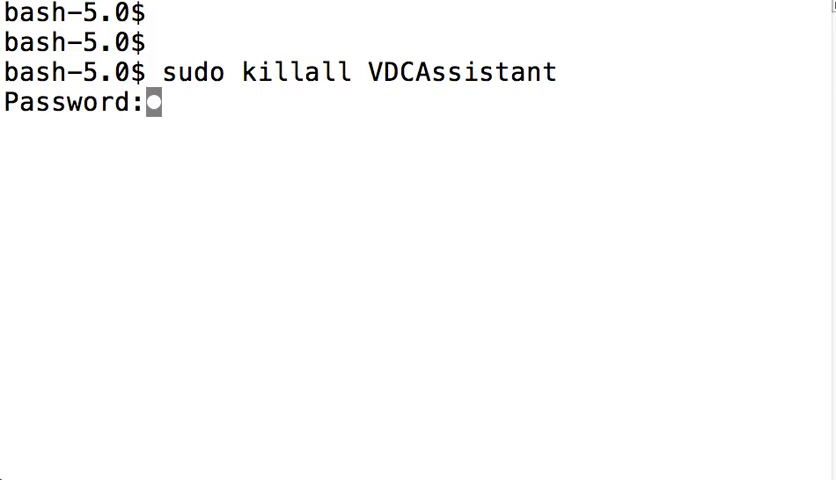
{"action": "key", "text": "Return"}
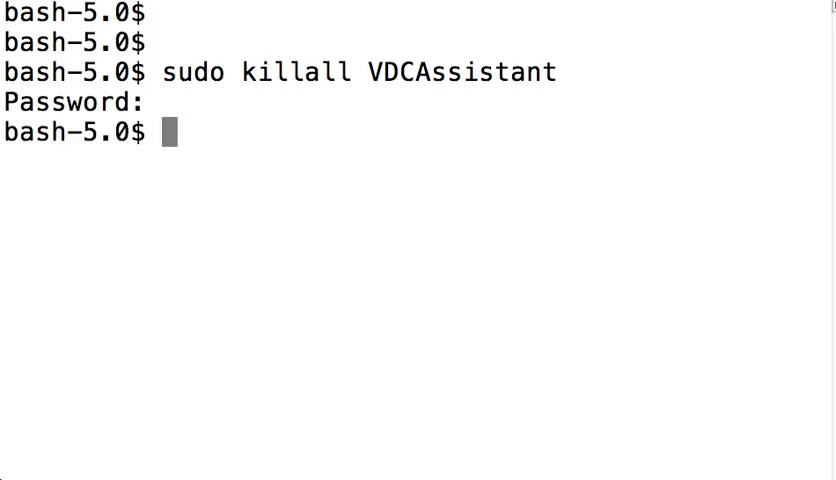